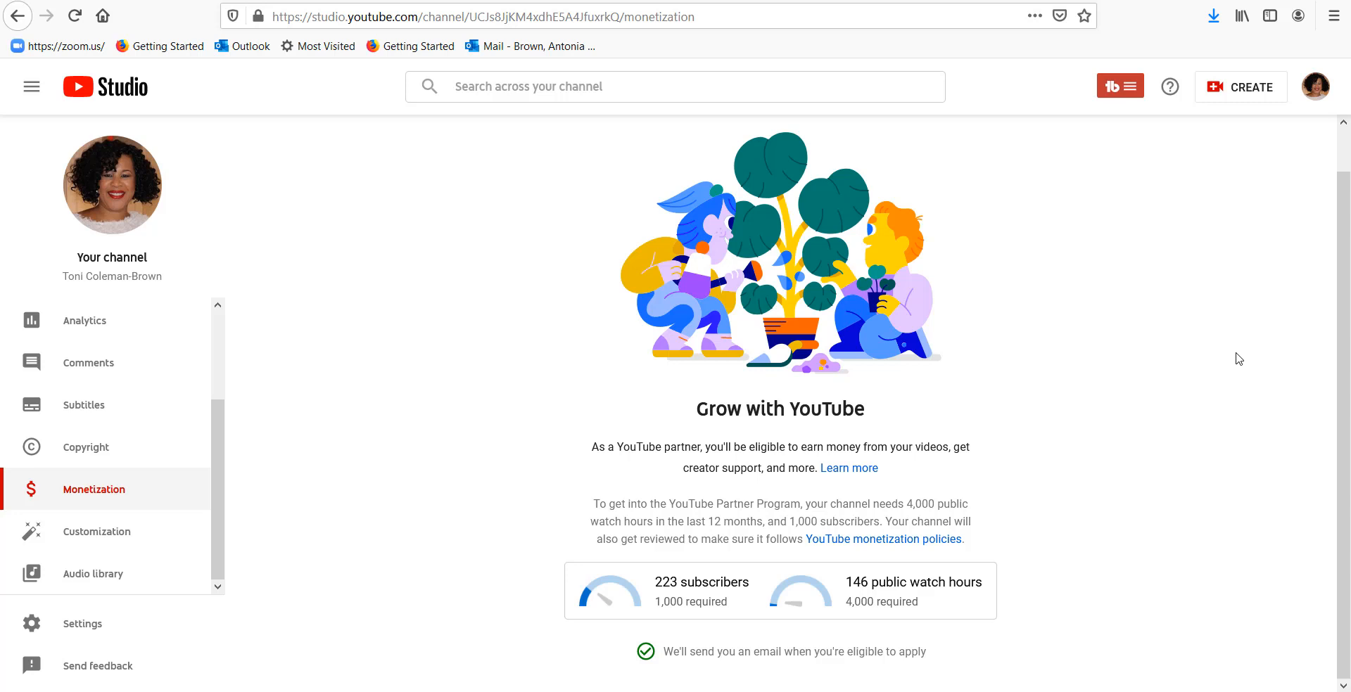
mouse_move(1232, 331)
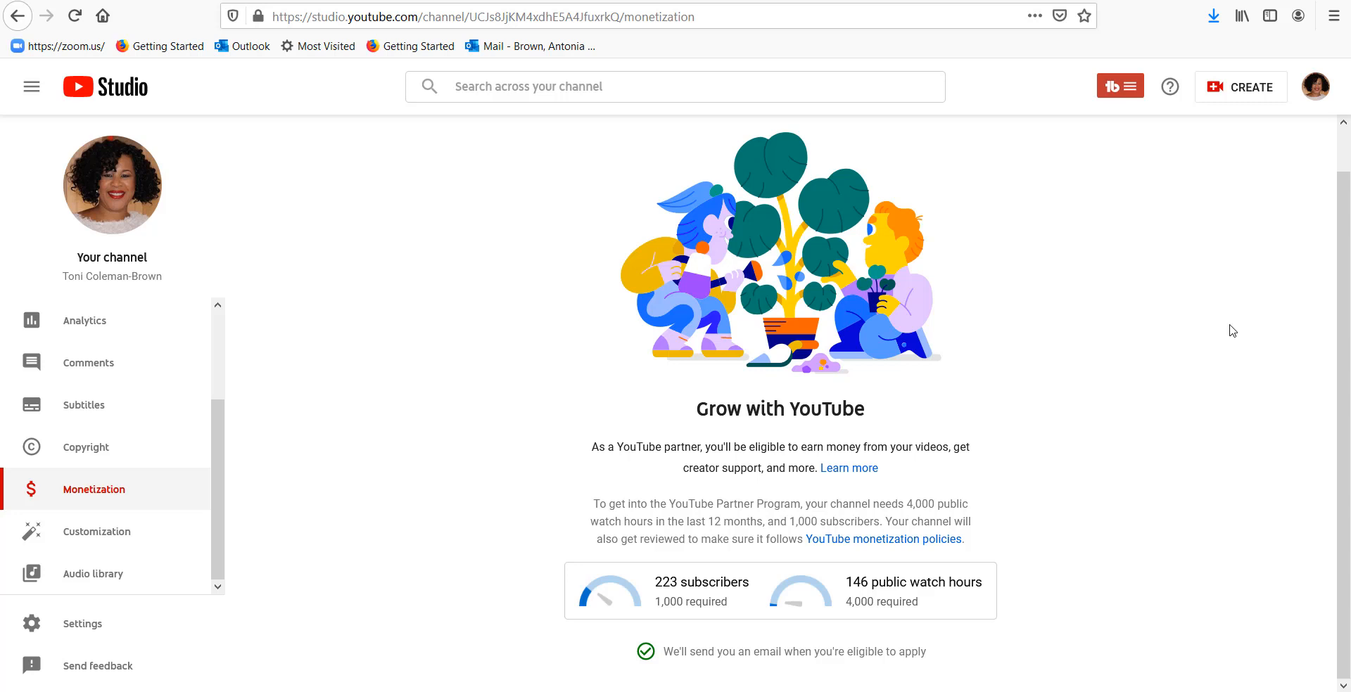
mouse_move(990, 409)
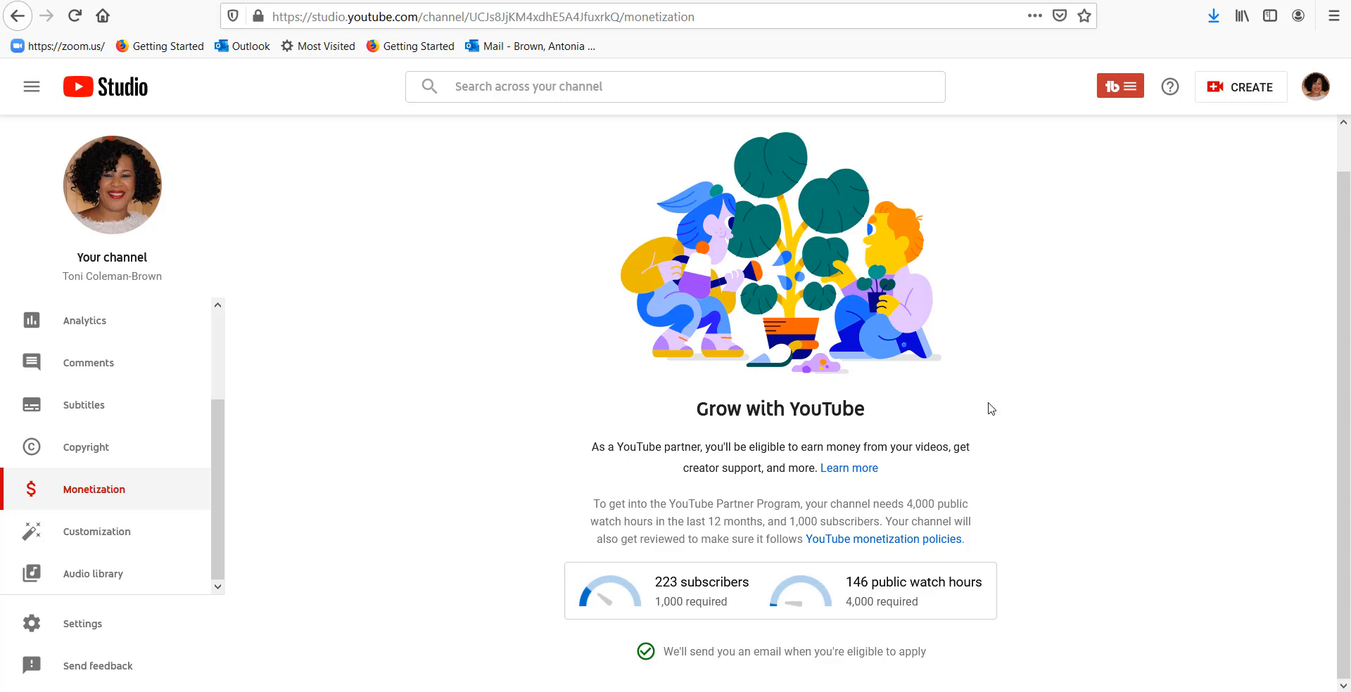
mouse_move(1022, 381)
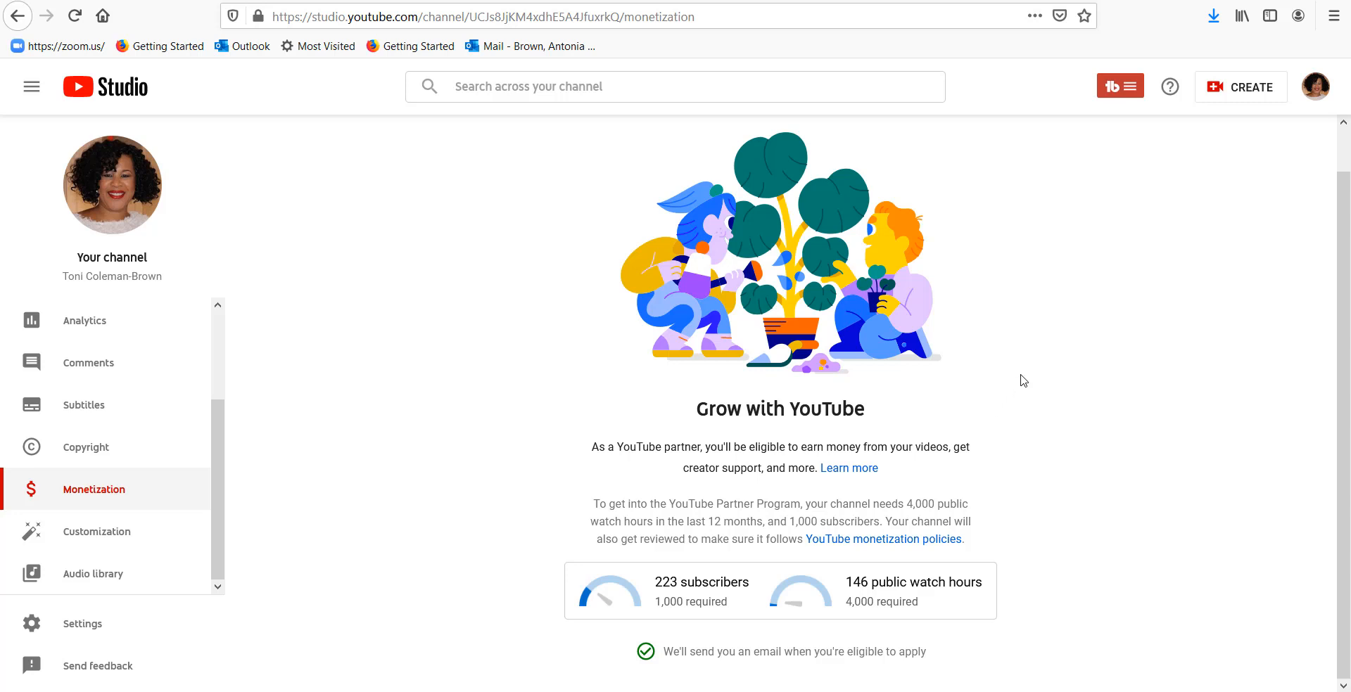
mouse_move(1033, 371)
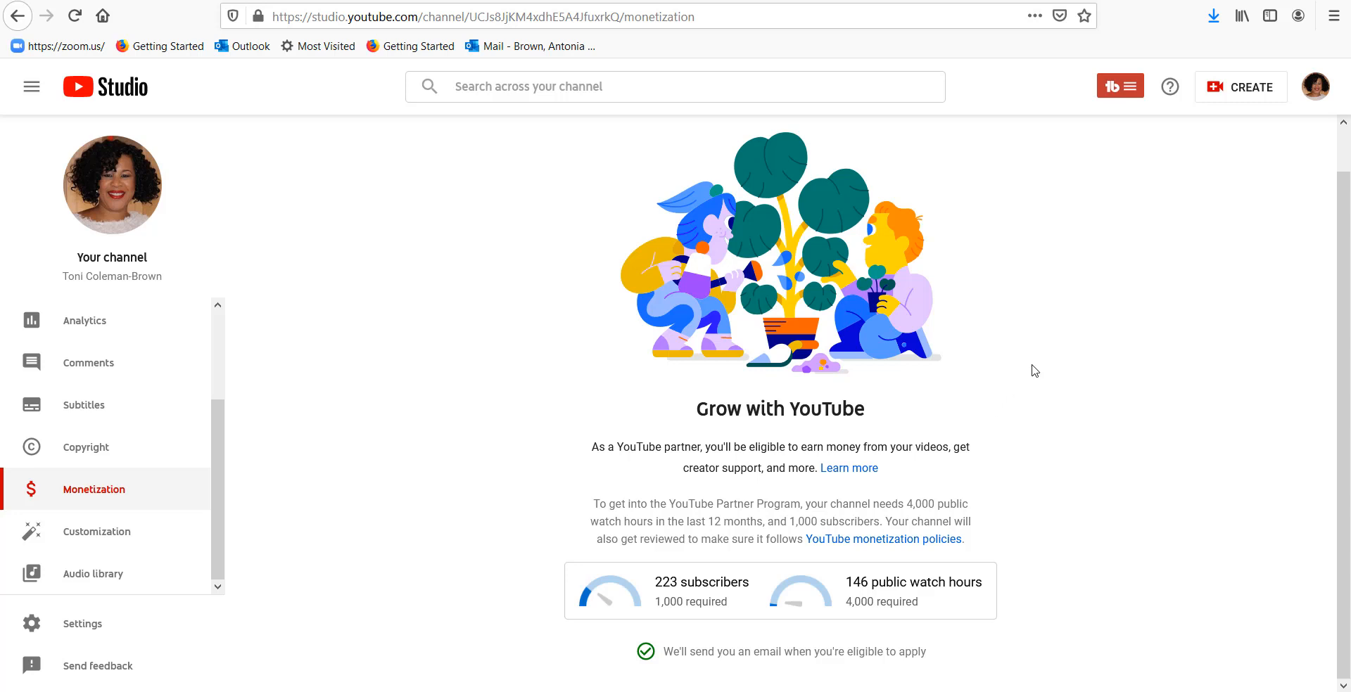
mouse_move(1024, 370)
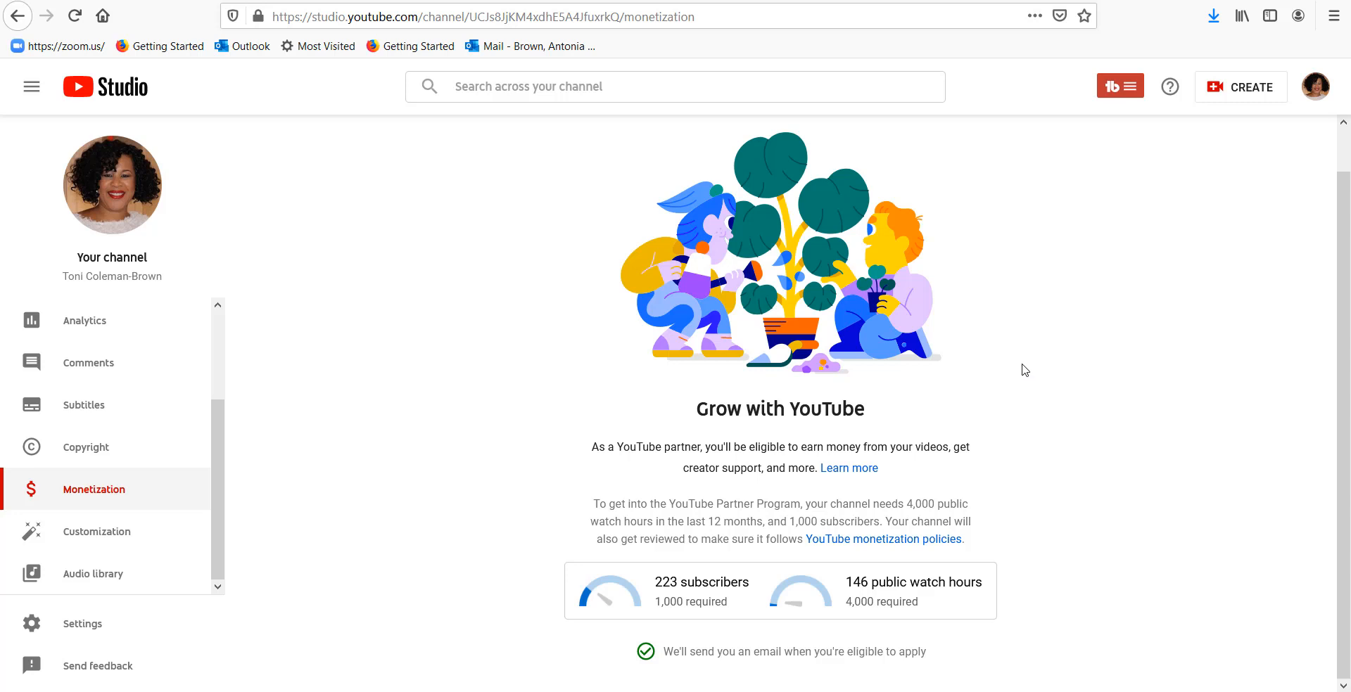
mouse_move(606, 519)
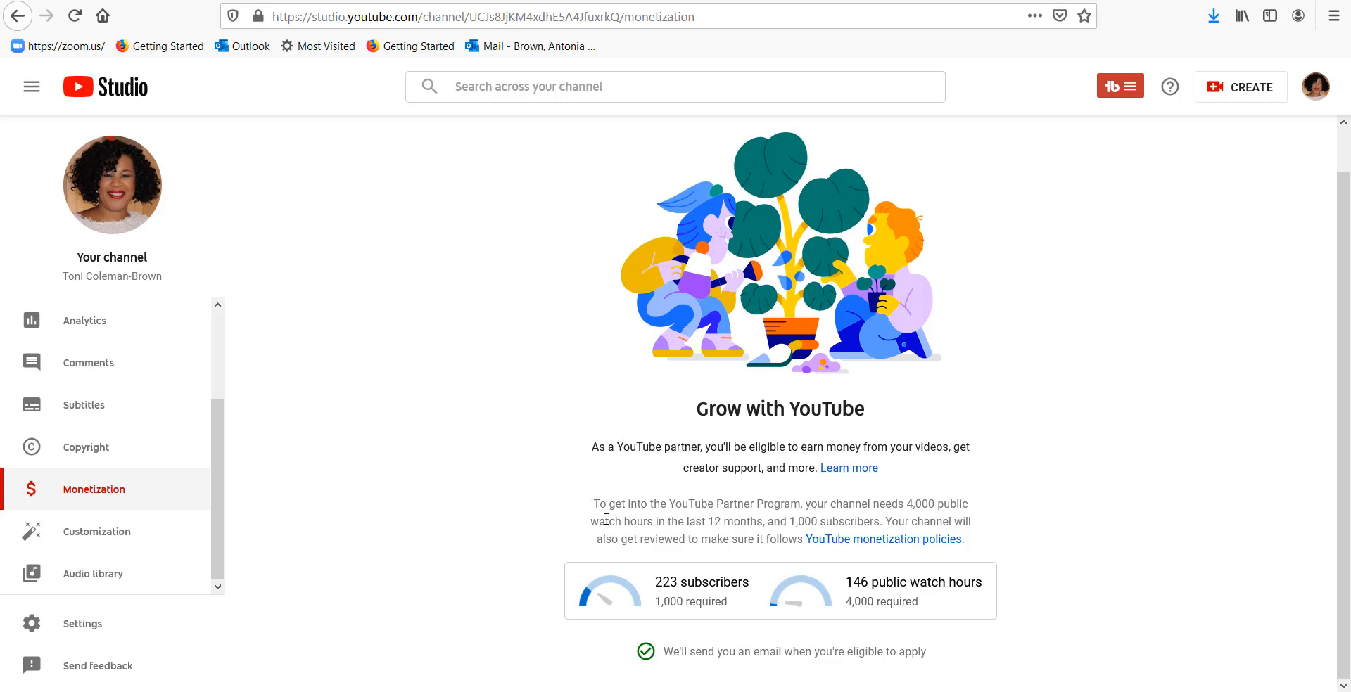
mouse_move(848, 508)
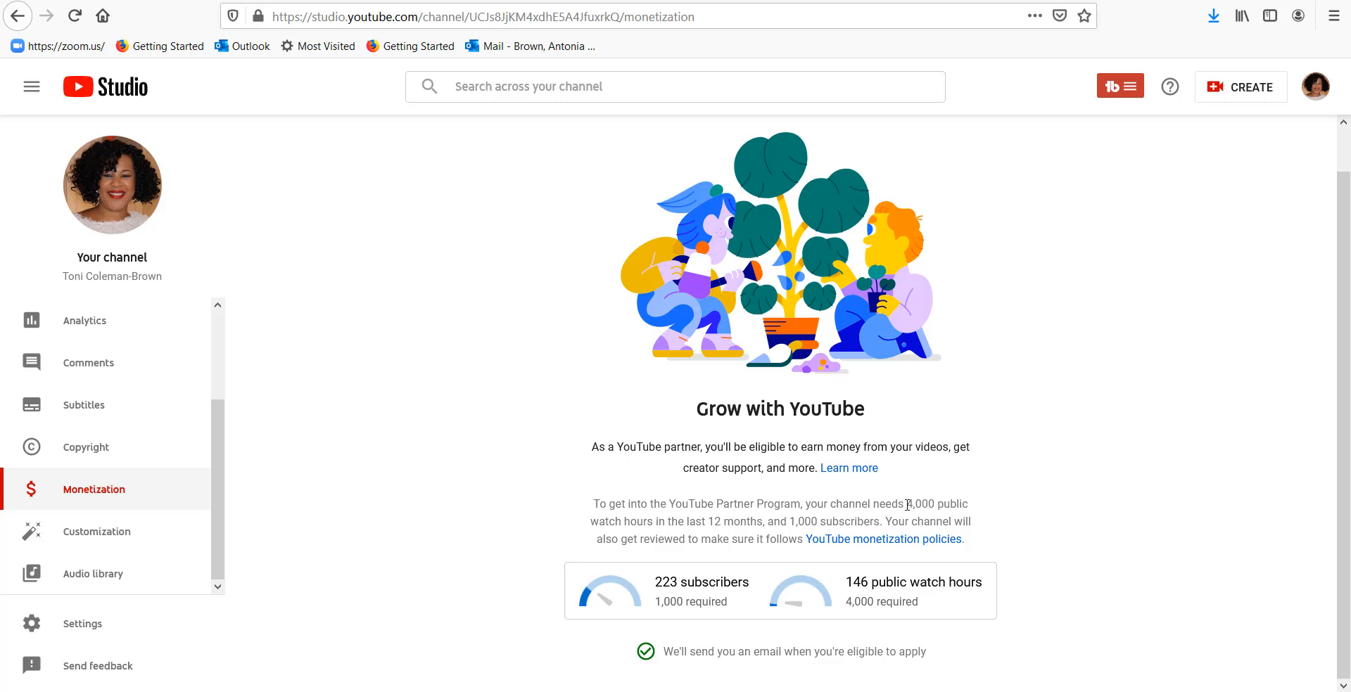
mouse_move(594, 517)
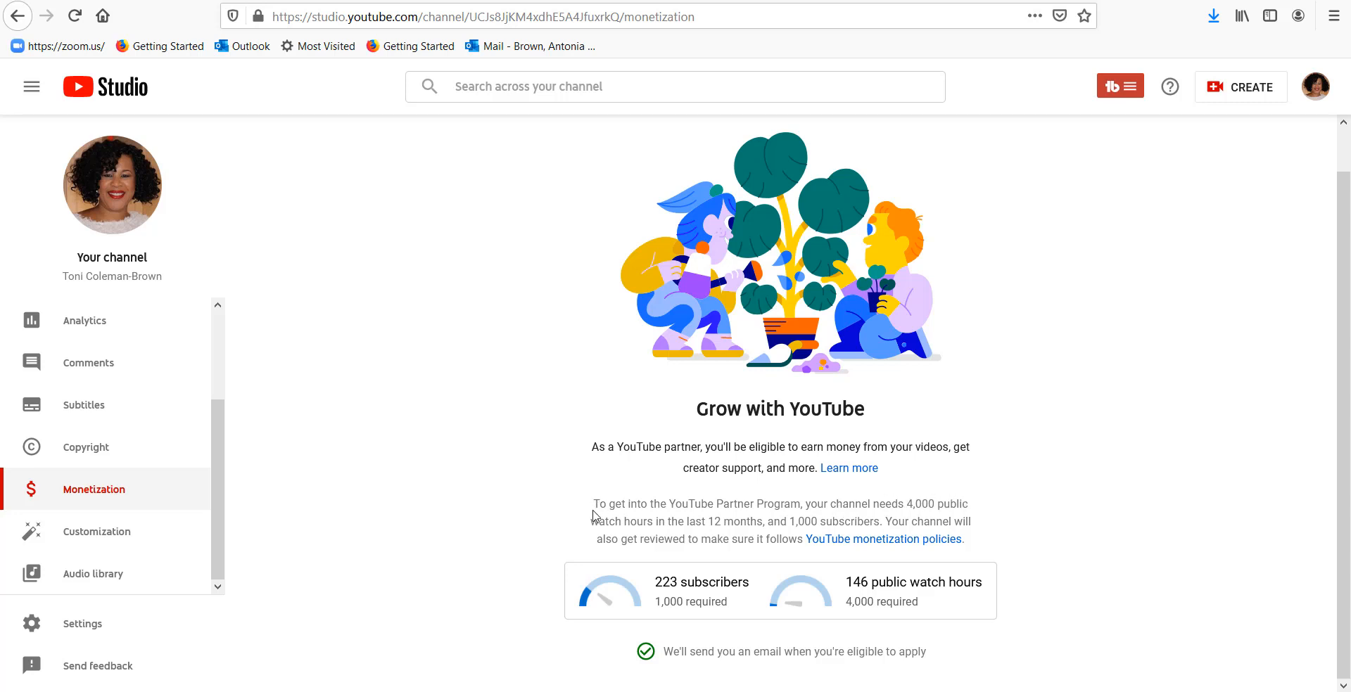
mouse_move(791, 519)
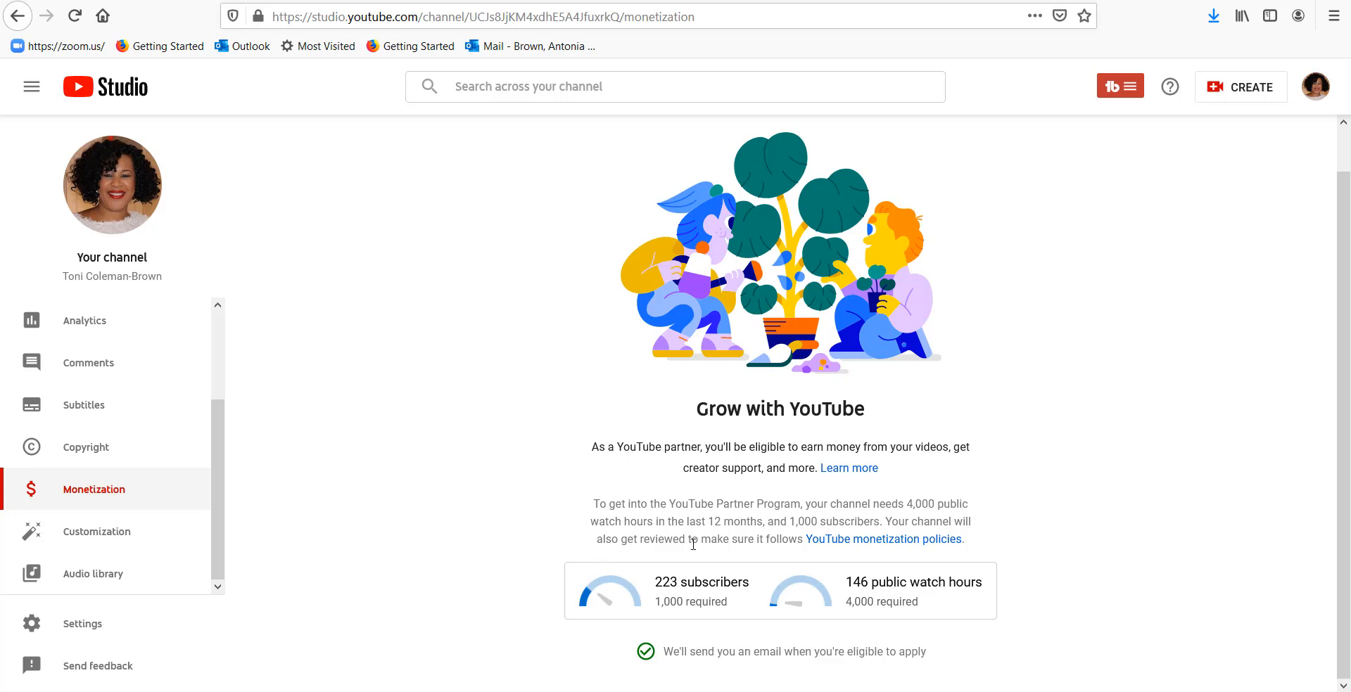
mouse_move(882, 539)
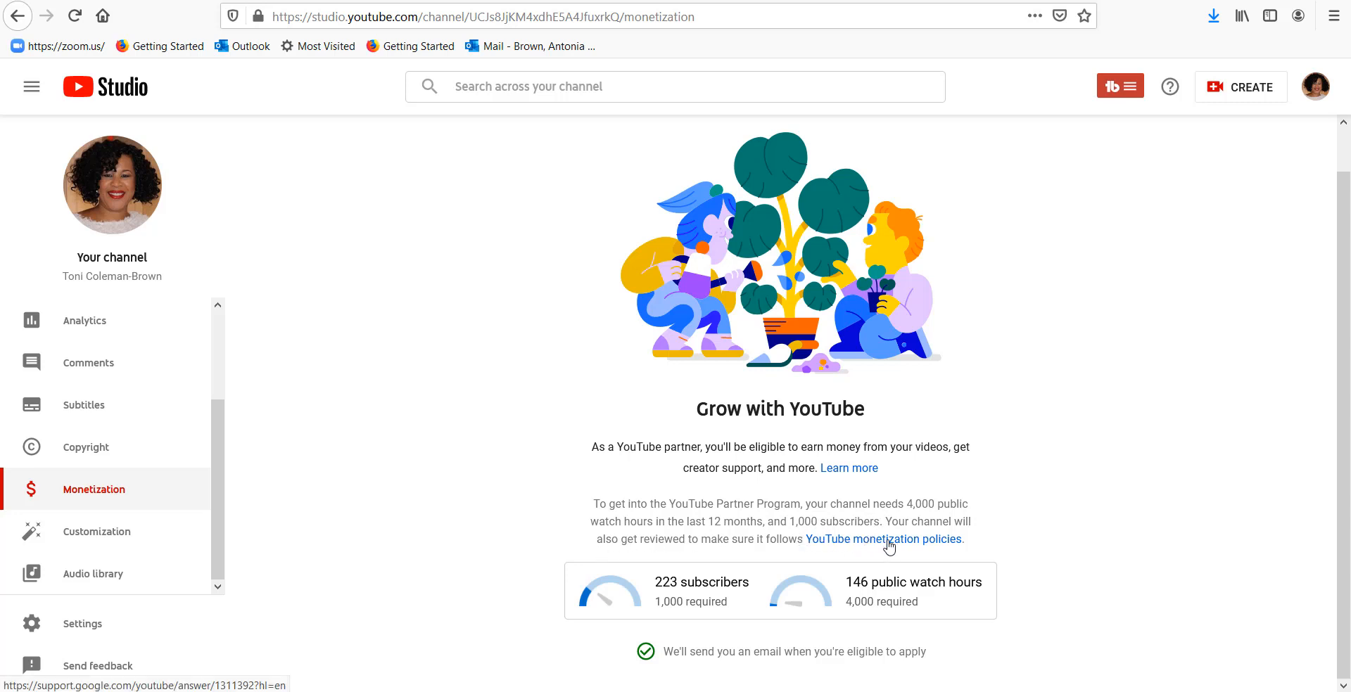
mouse_move(1023, 539)
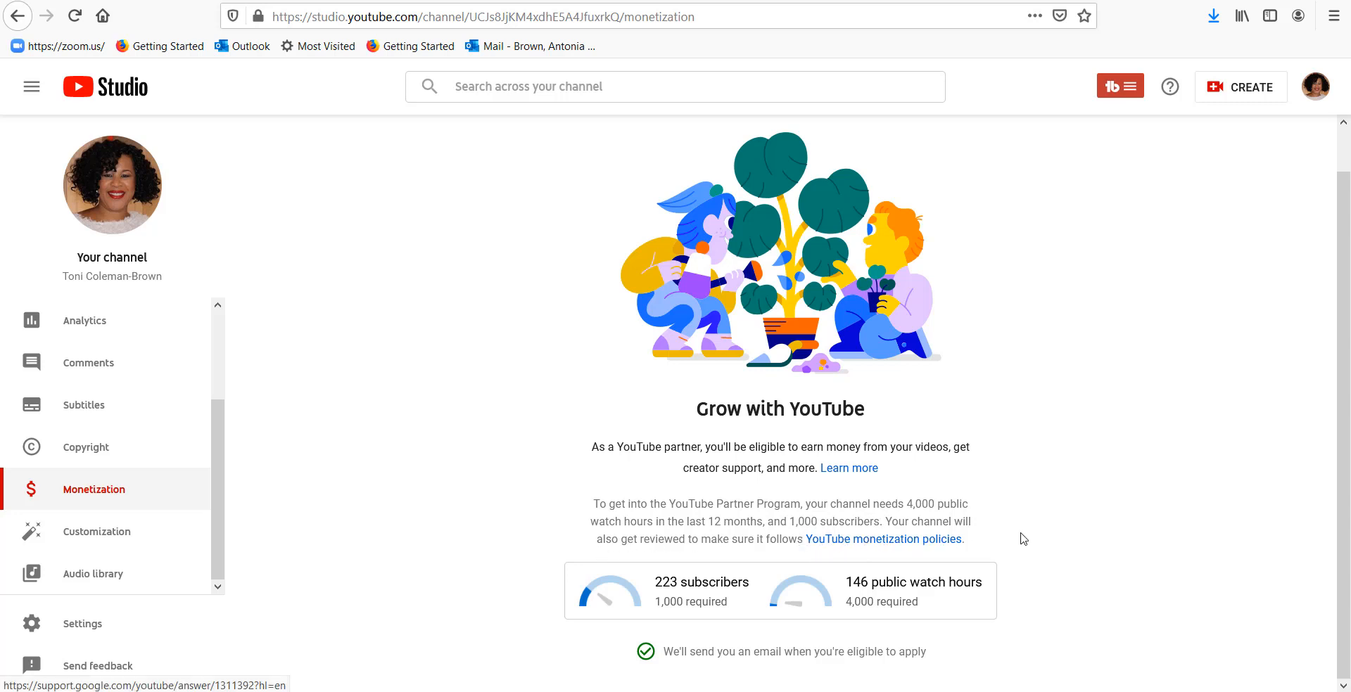
mouse_move(993, 539)
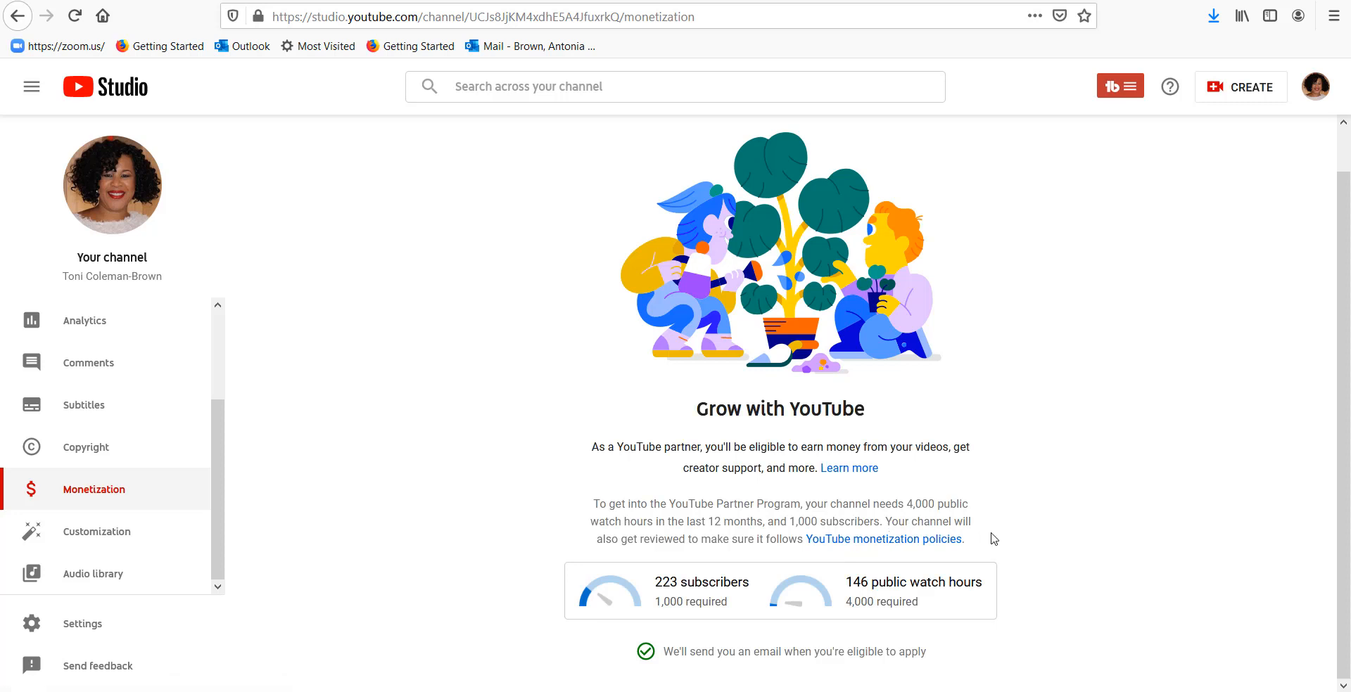
mouse_move(701, 599)
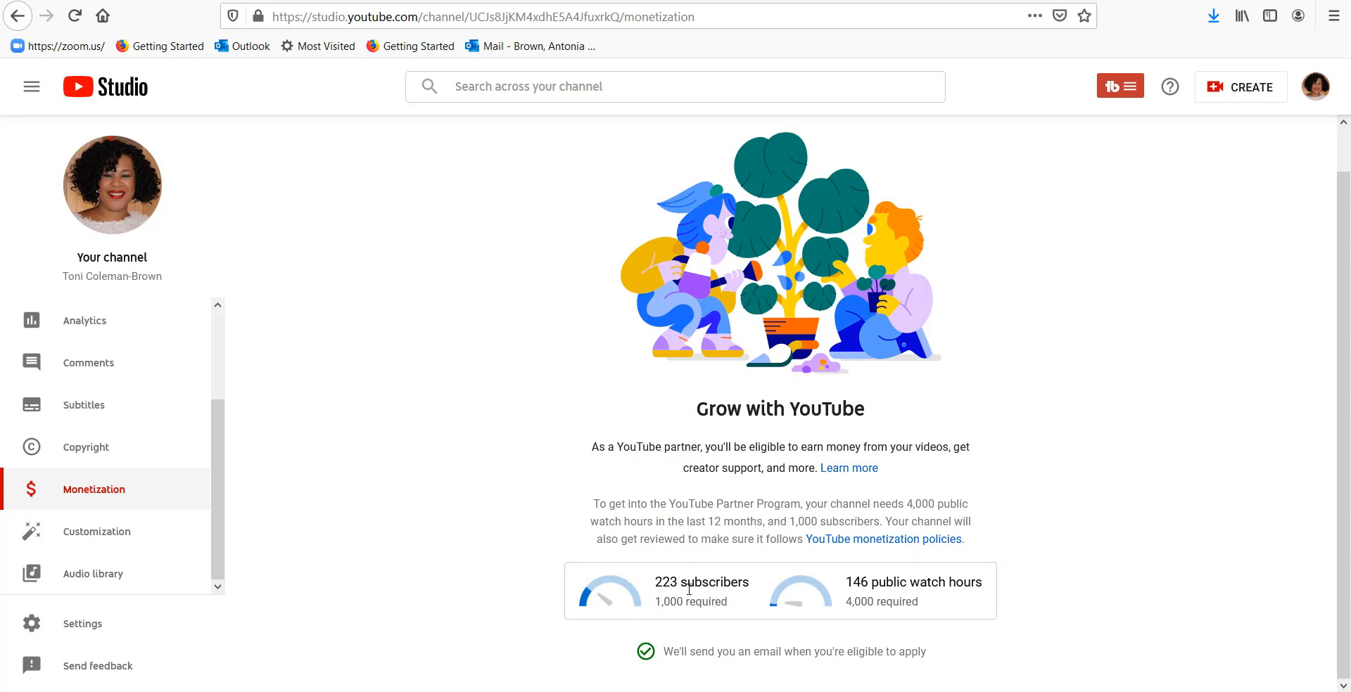
mouse_move(657, 625)
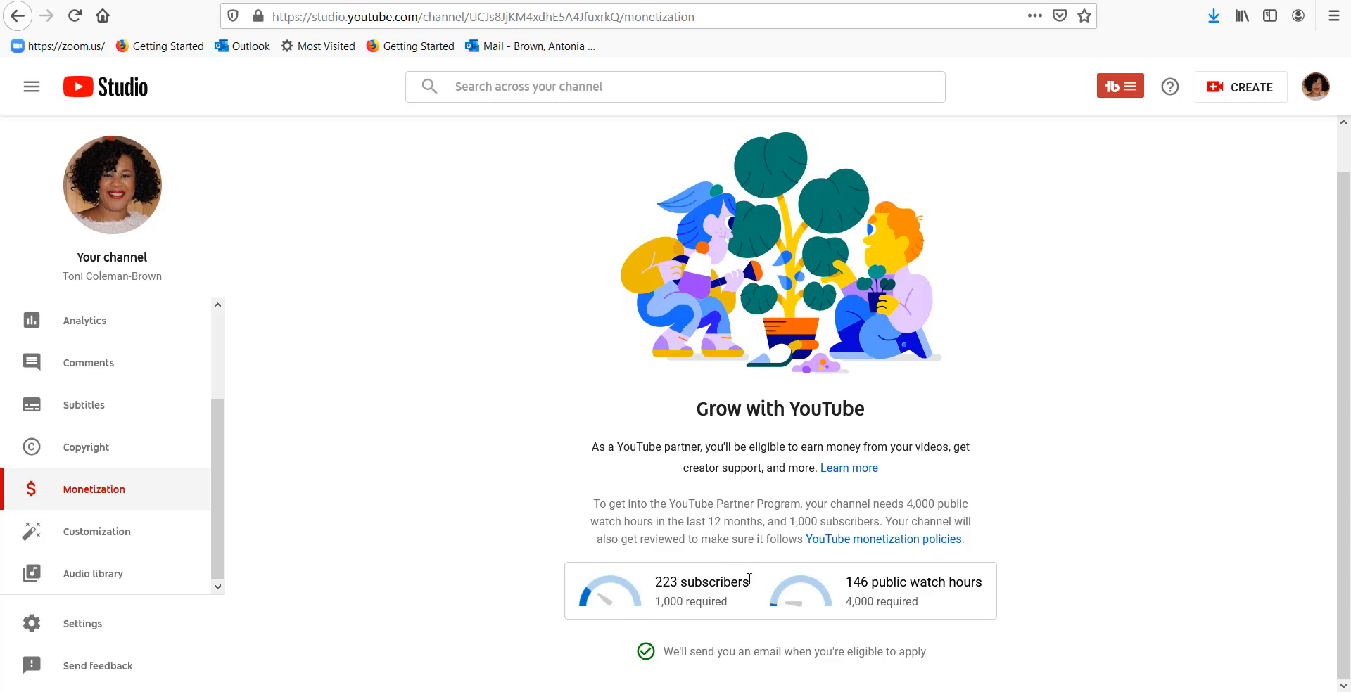
mouse_move(671, 596)
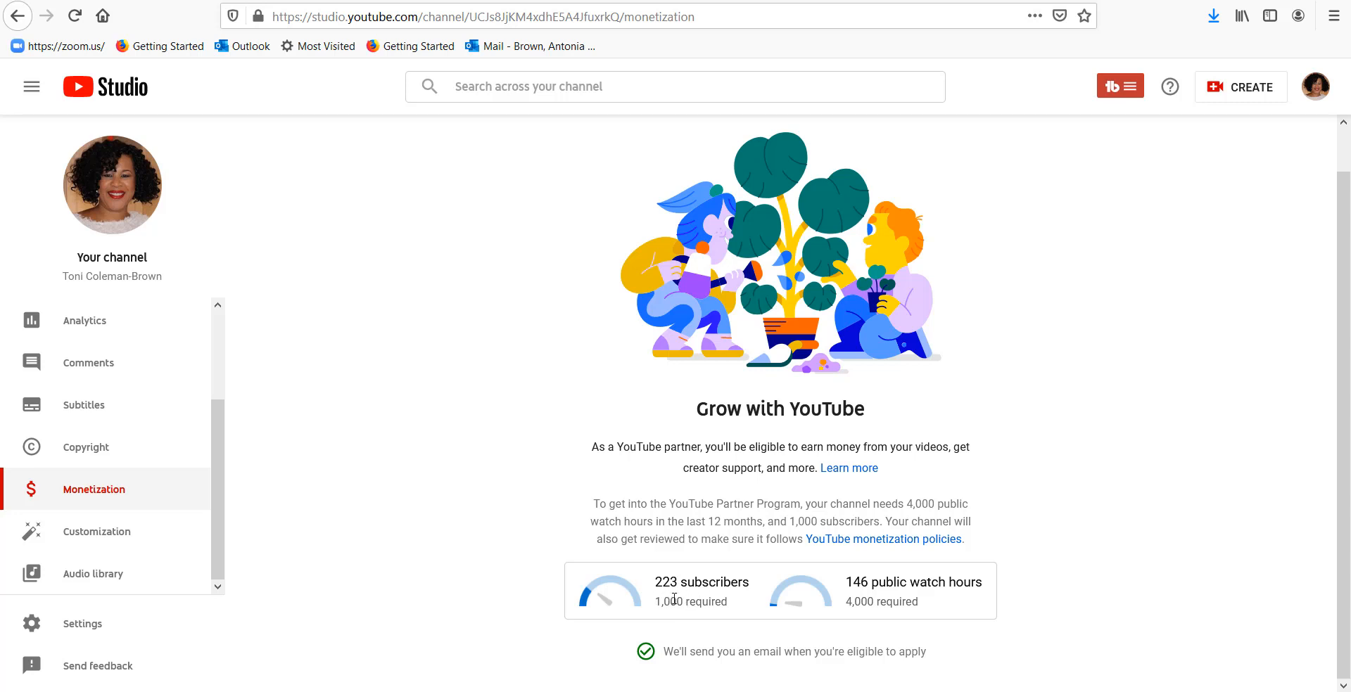
mouse_move(637, 599)
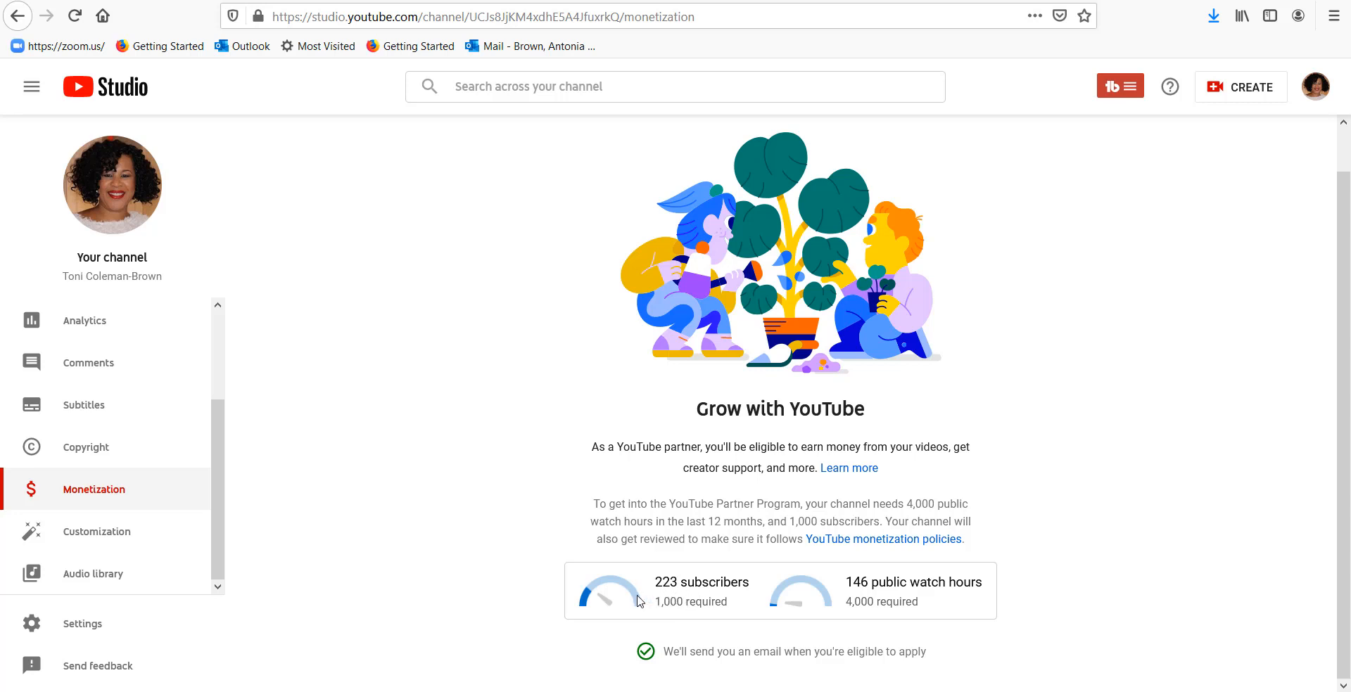
mouse_move(801, 593)
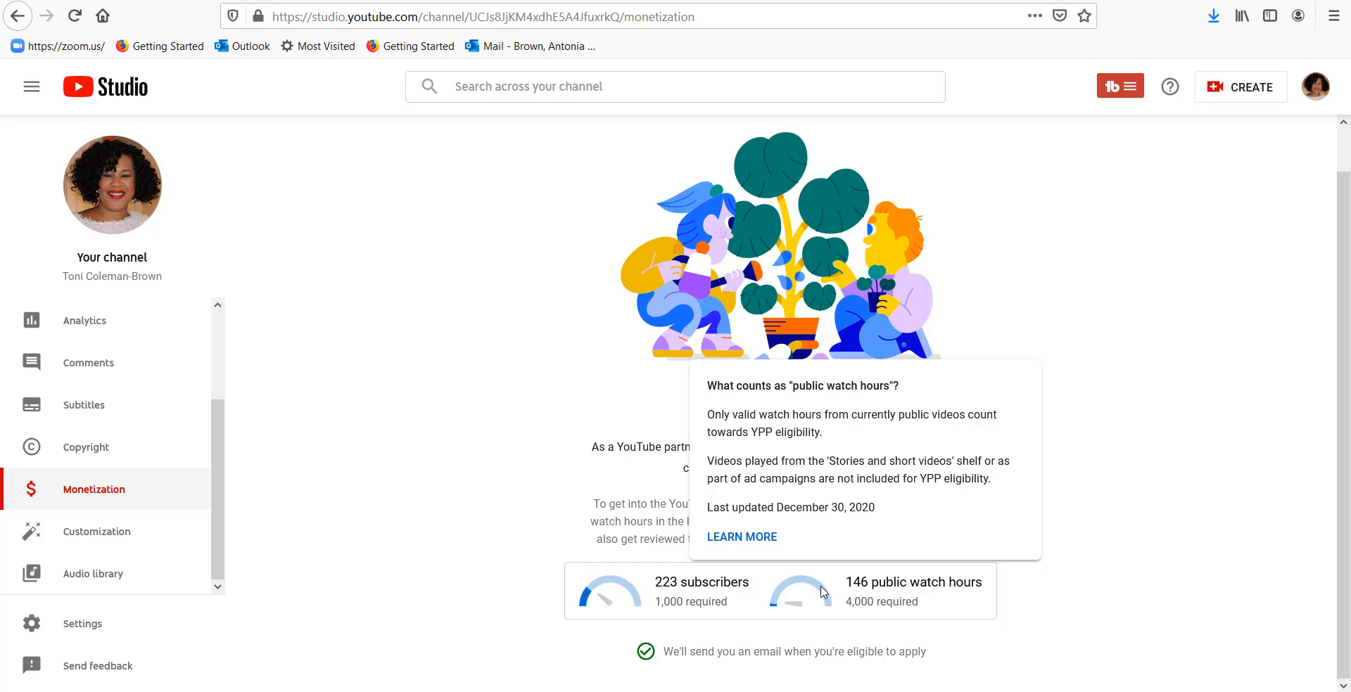
mouse_move(832, 608)
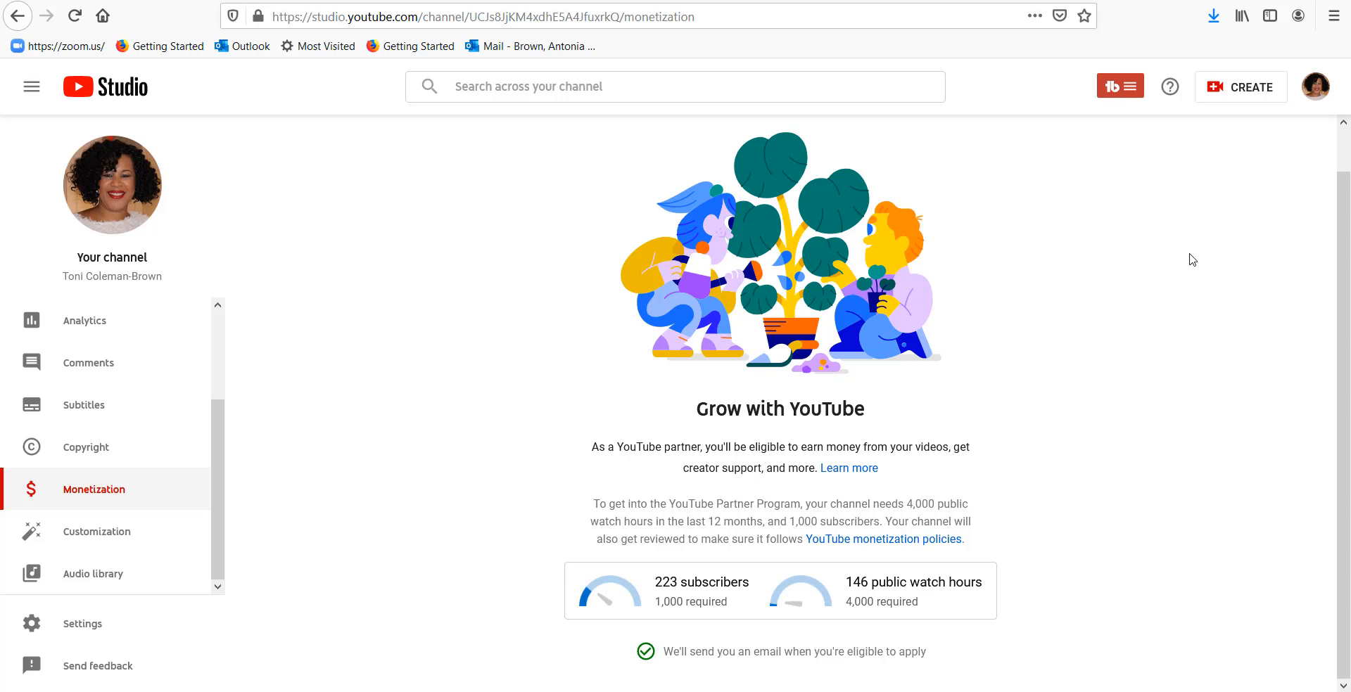
mouse_move(641, 666)
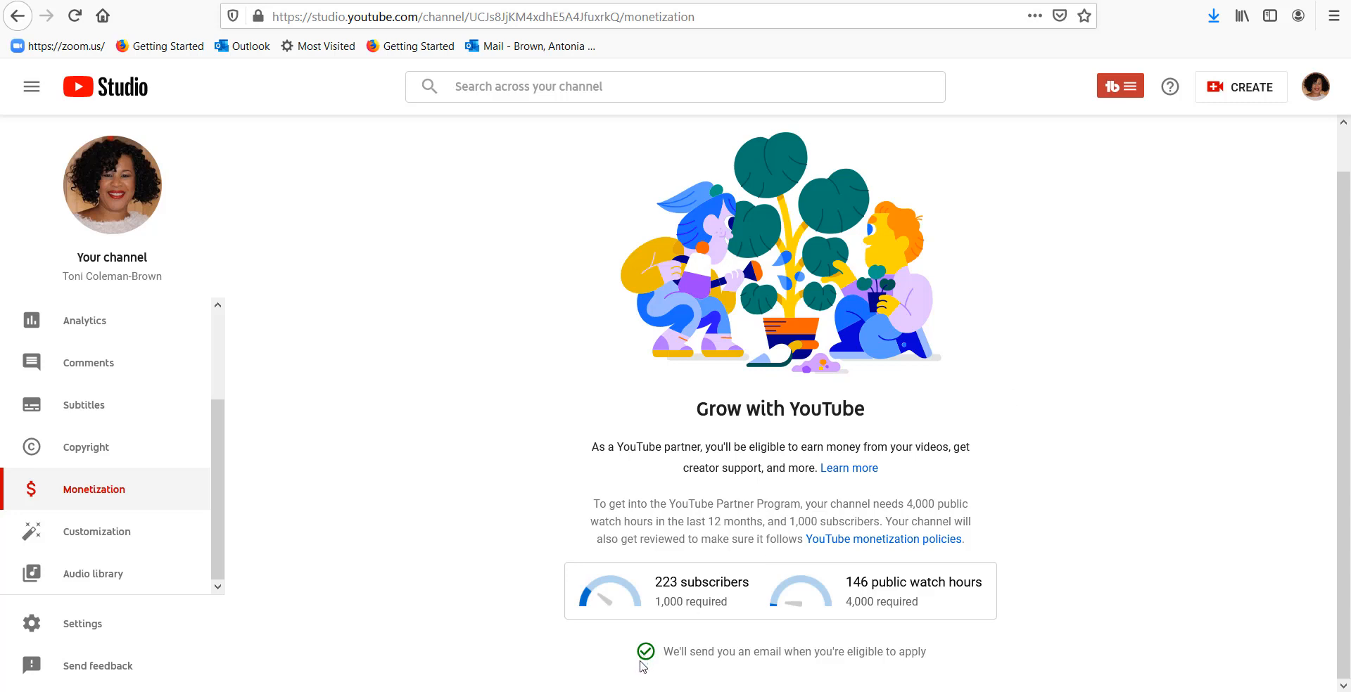
mouse_move(709, 673)
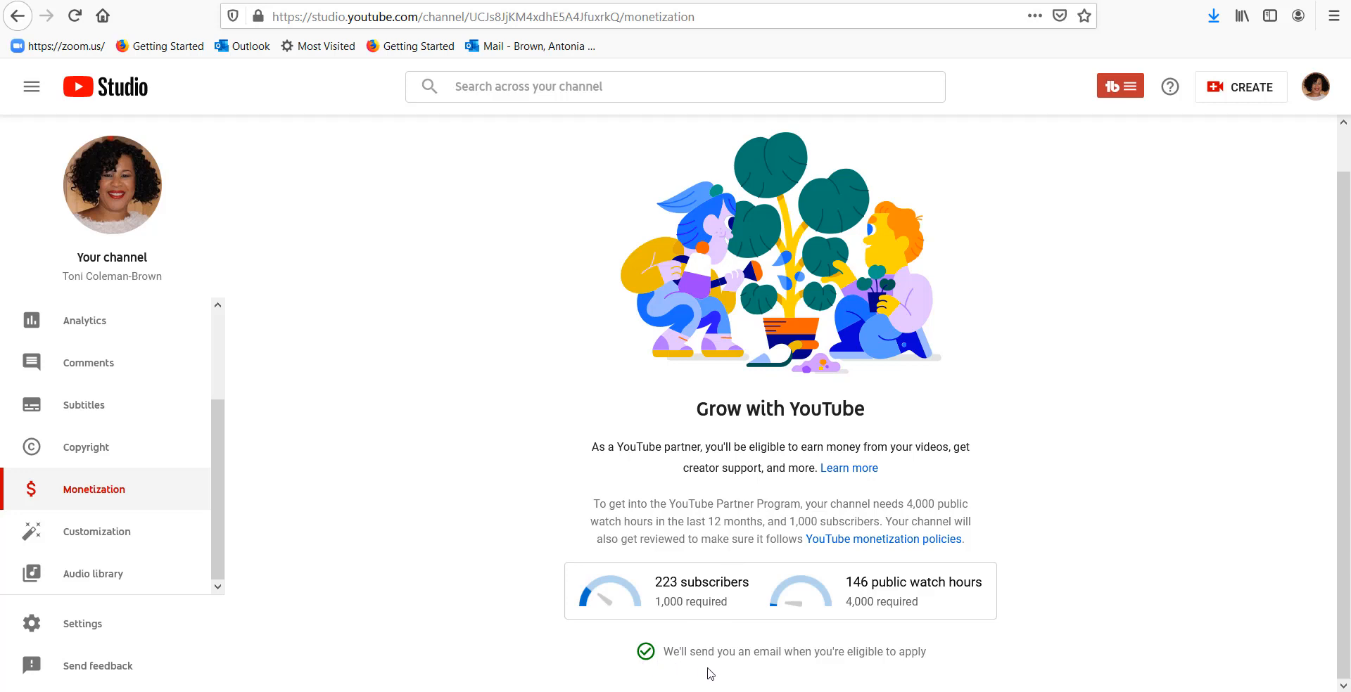
mouse_move(989, 489)
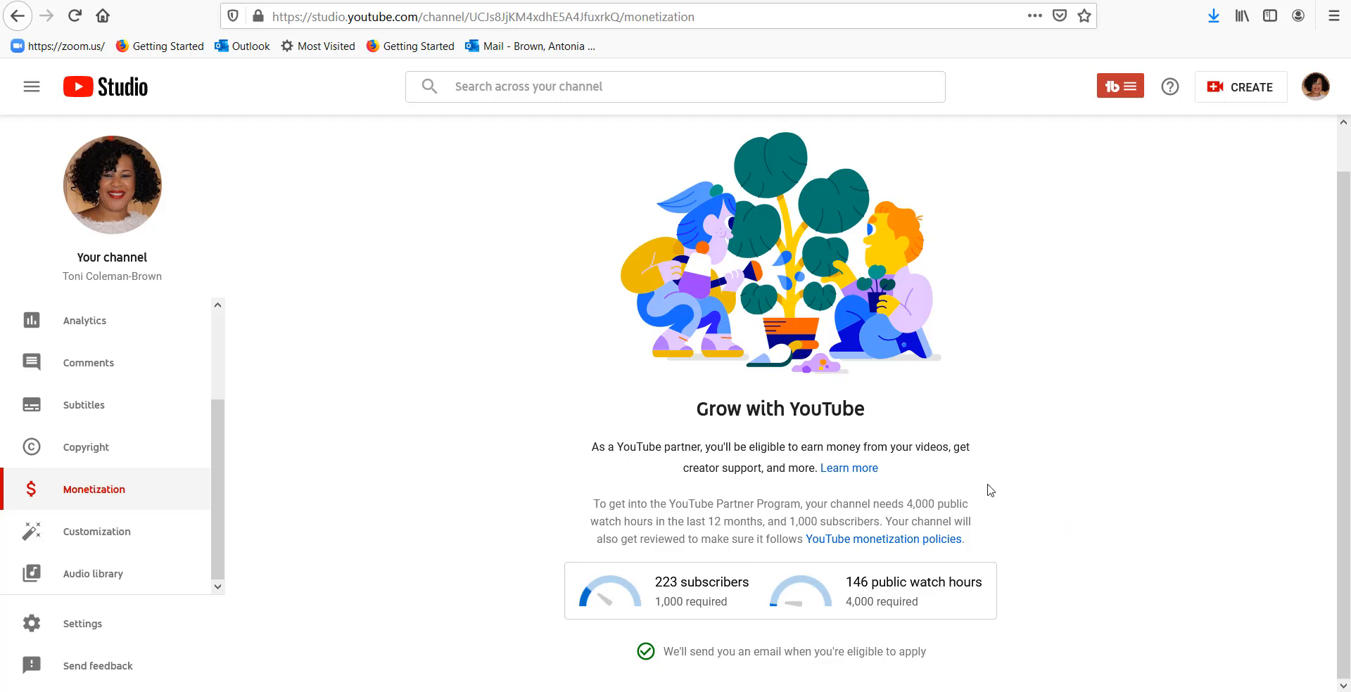